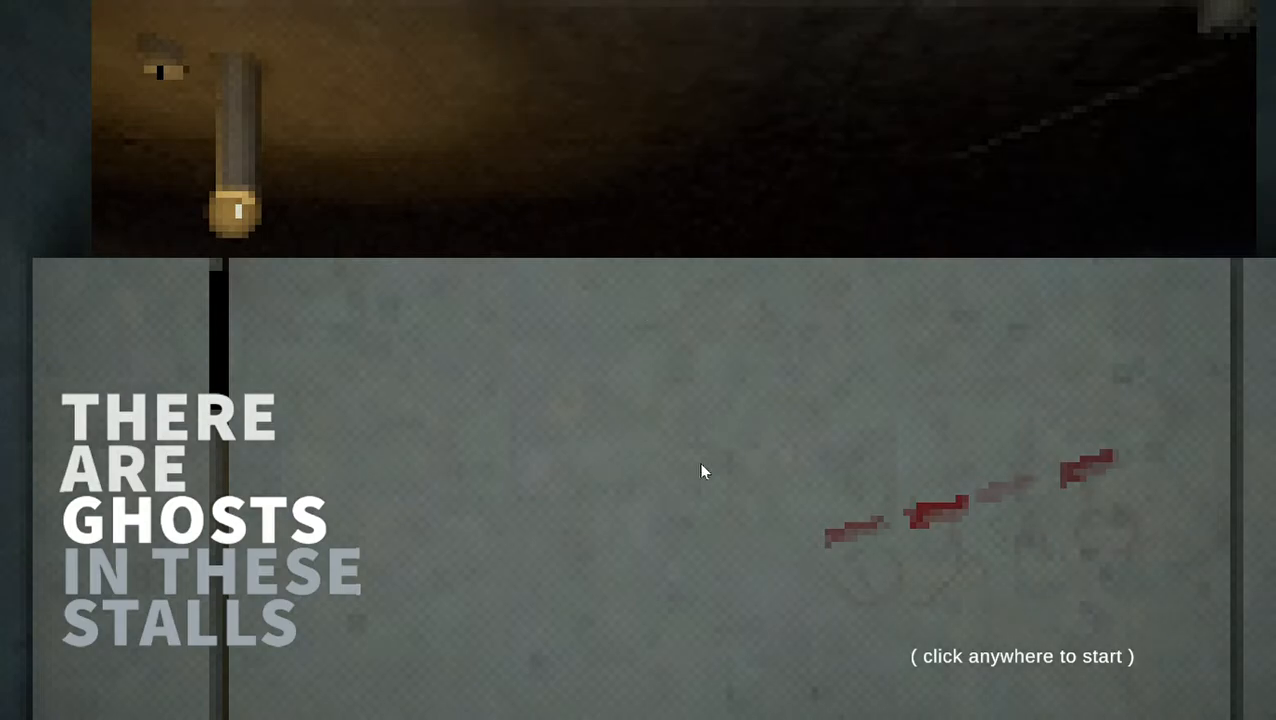
{"action": "mouse_move", "coordinate": [333, 350]}
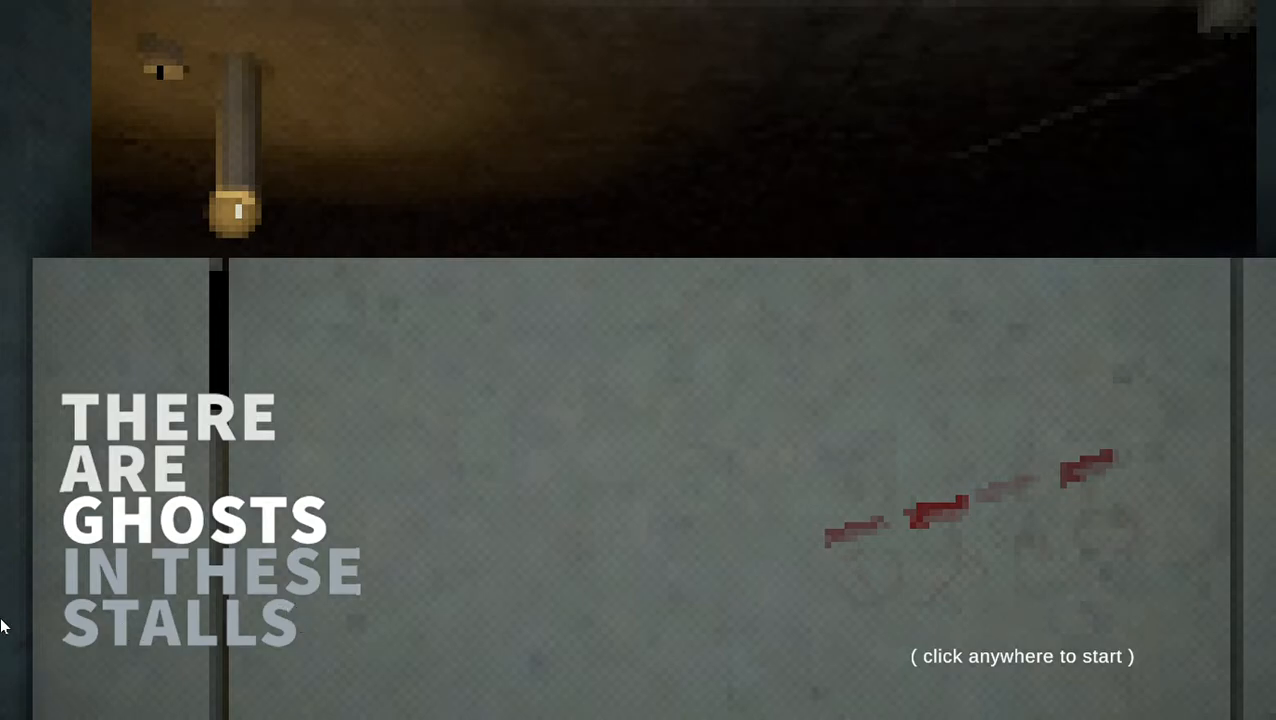
{"action": "mouse_move", "coordinate": [599, 348]}
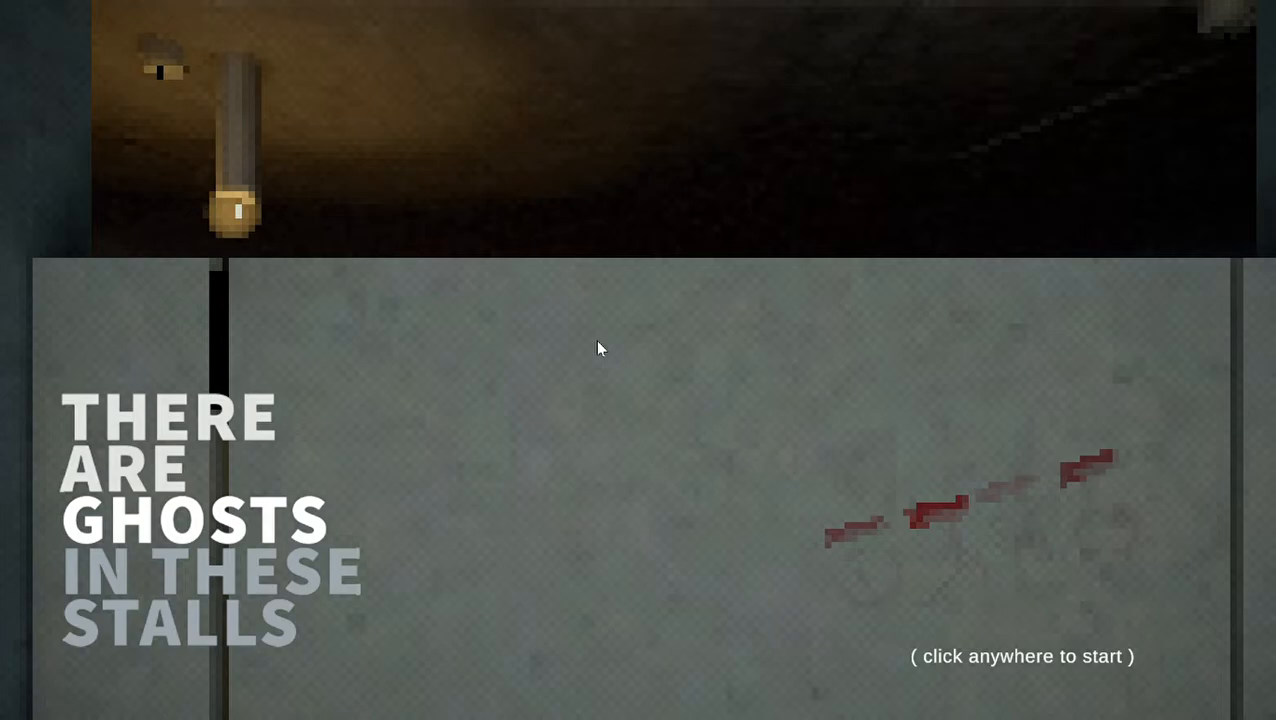
- Start the game from the title screen and look around inside the bathroom stall
{"action": "left_click", "coordinate": [600, 348]}
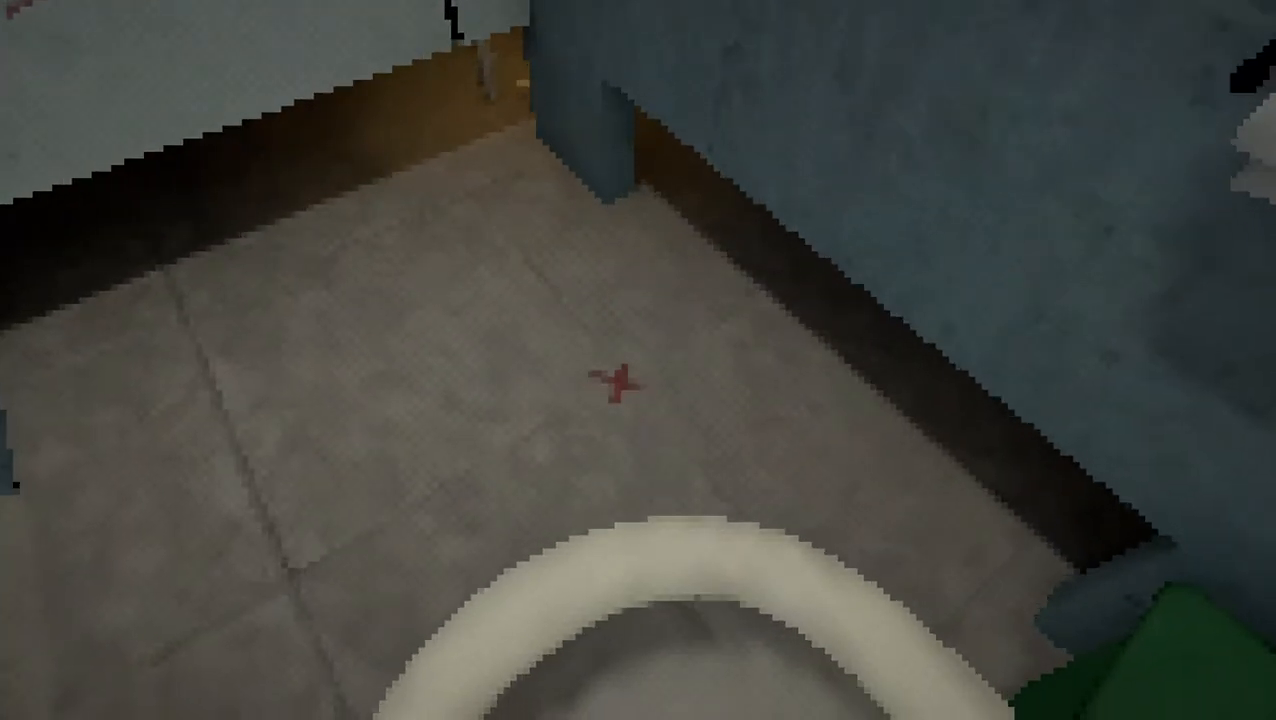
{"action": "mouse_move", "coordinate": [638, 360]}
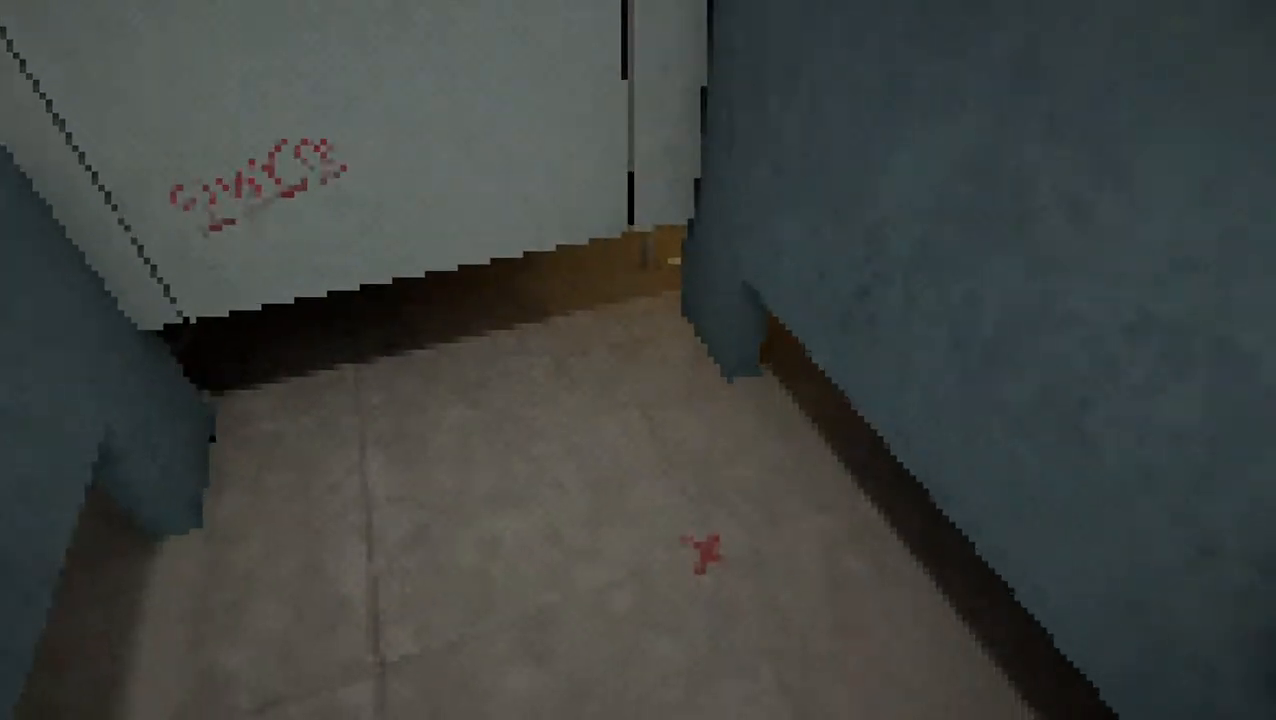
{"action": "mouse_move", "coordinate": [900, 380]}
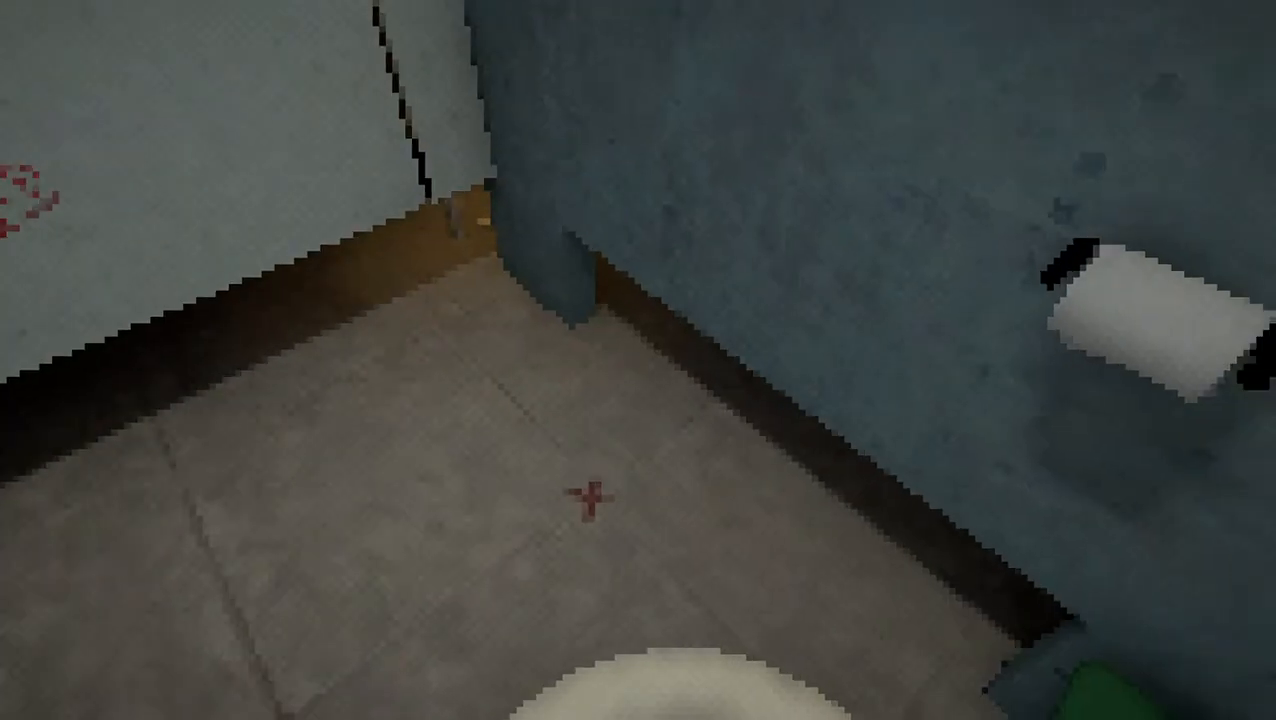